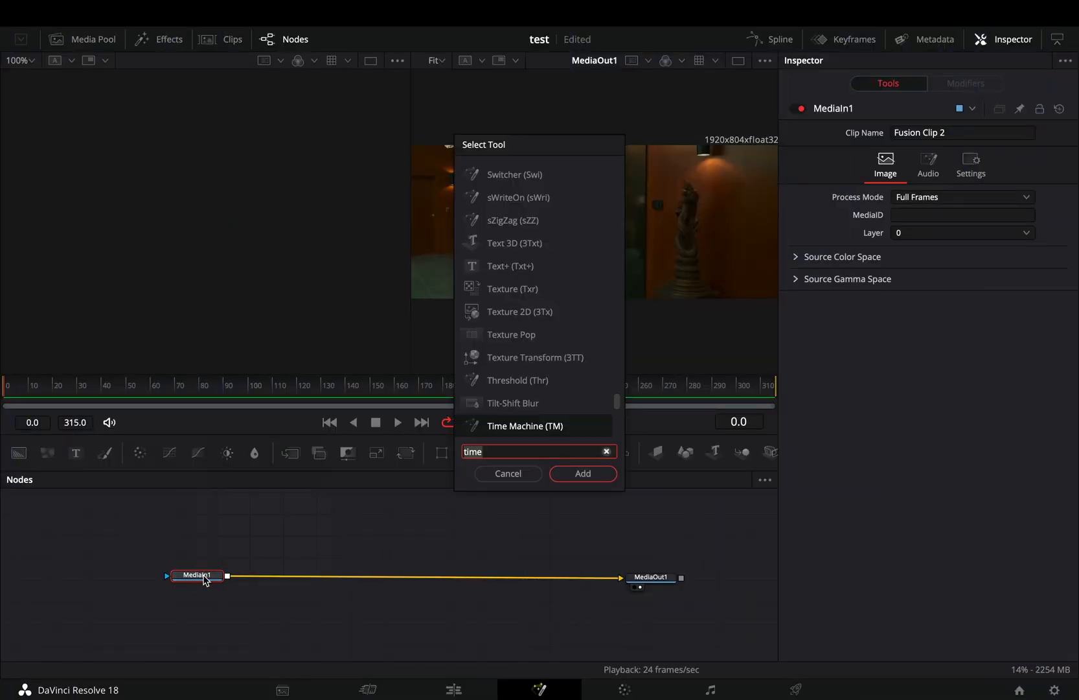
Add a Time Stretcher node between MediaIn1 and MediaOut1 via Select Tool.
left_click(582, 474)
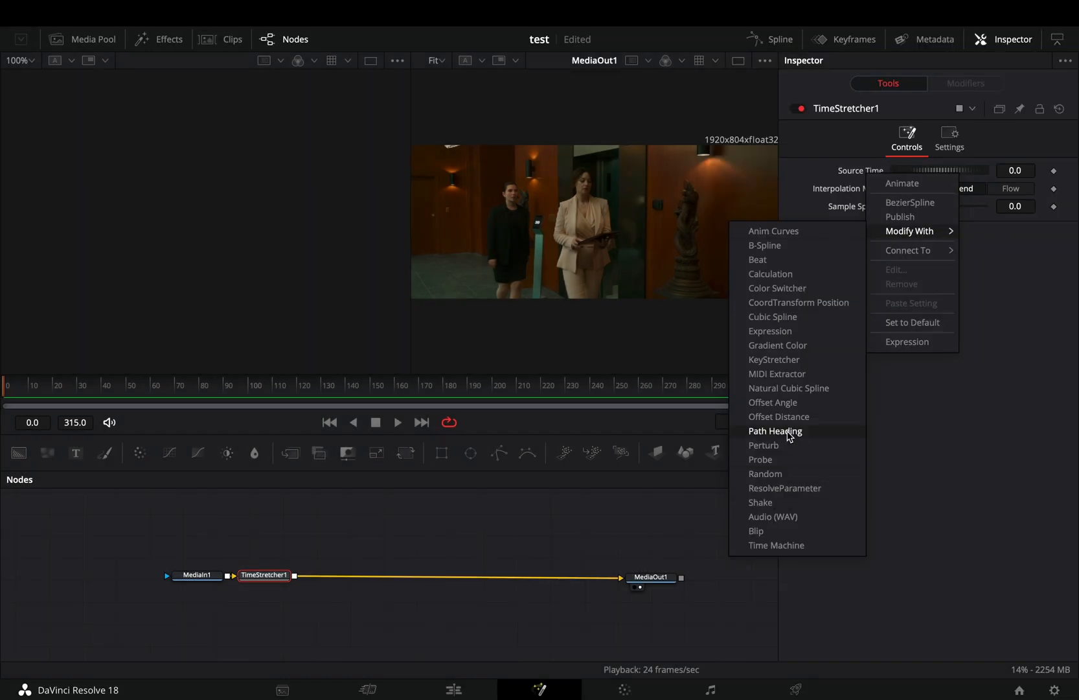
Modify the Time Stretcher's Source Time with a Perturb modifier.
left_click(763, 445)
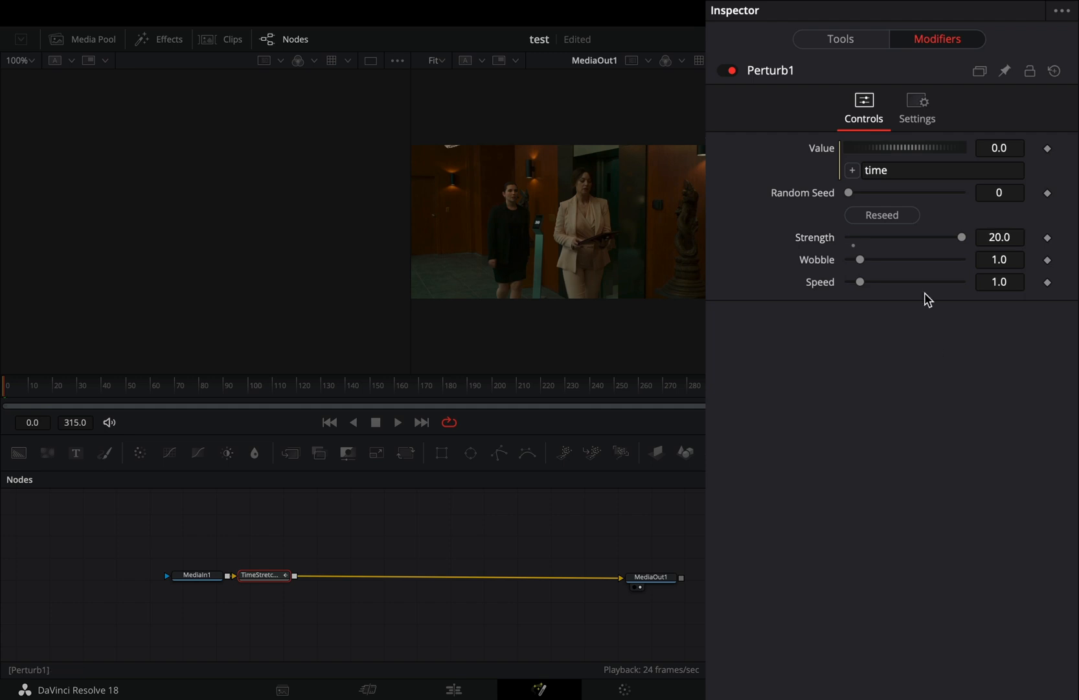
Set Perturb1 Speed from 1.0 to 3.0, leaving Strength at 20.
left_click_drag(860, 282, 885, 282)
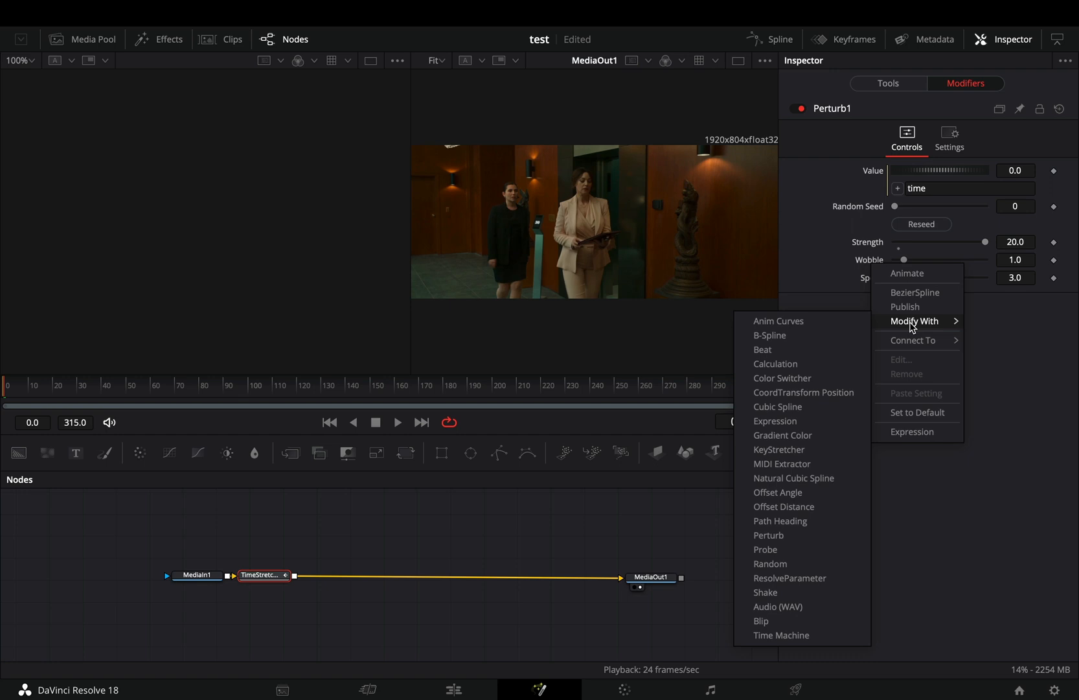
Drive Perturb's Wobble with a Shake modifier and lower its Smoothness.
left_click(764, 592)
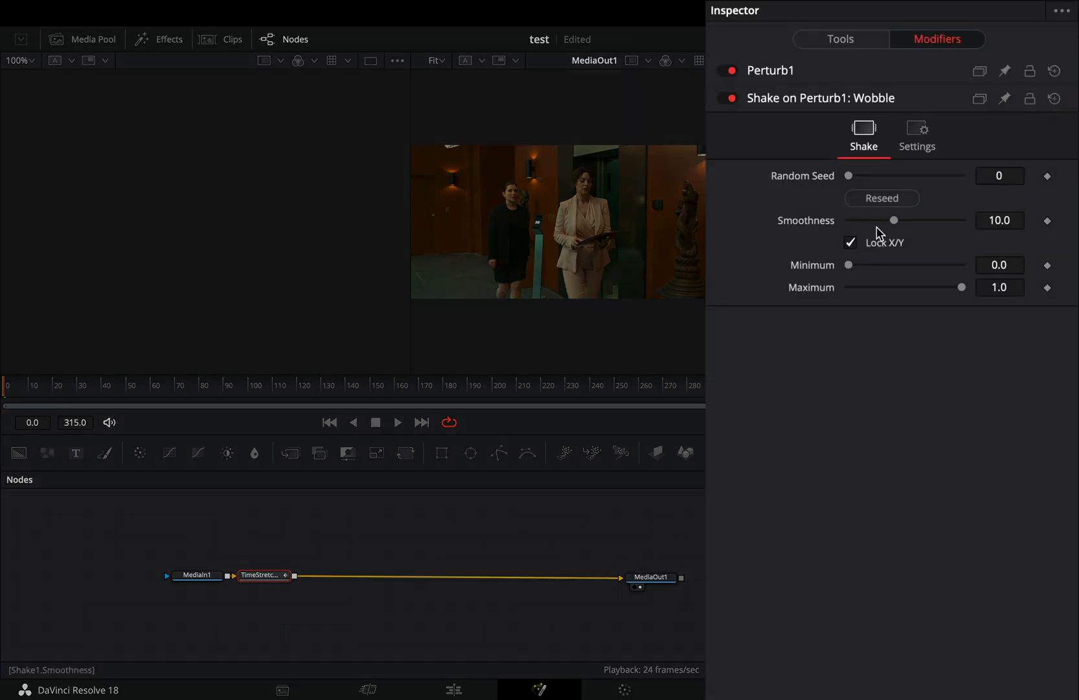
left_click_drag(894, 220, 876, 220)
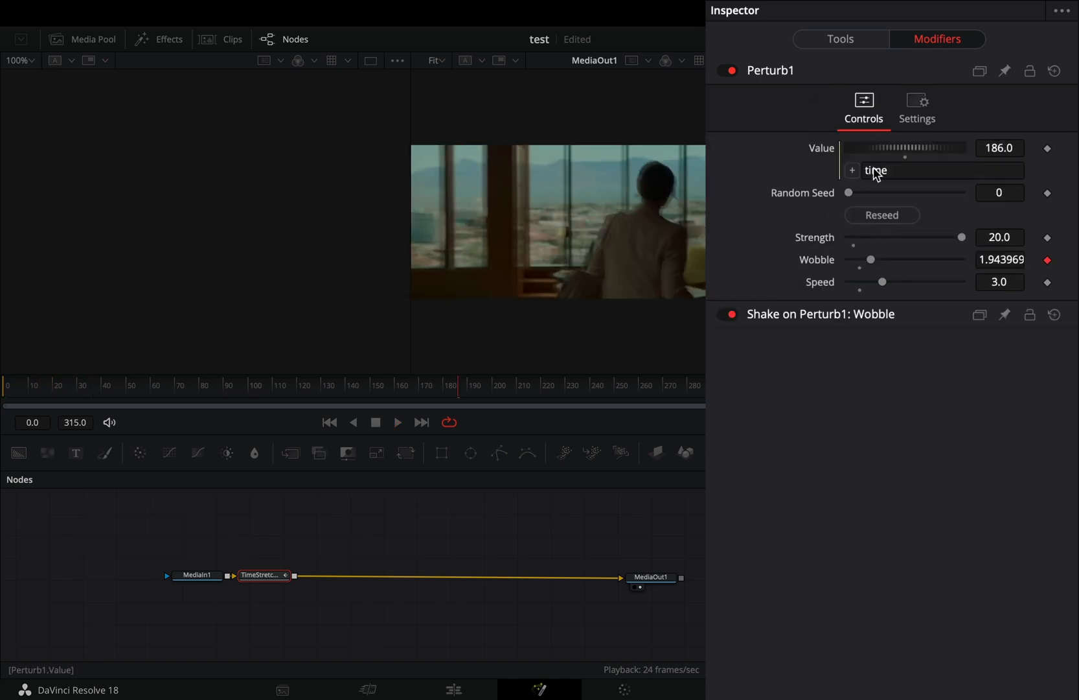
Reseed Perturb1 to get Random Seed 32587.
left_click(882, 215)
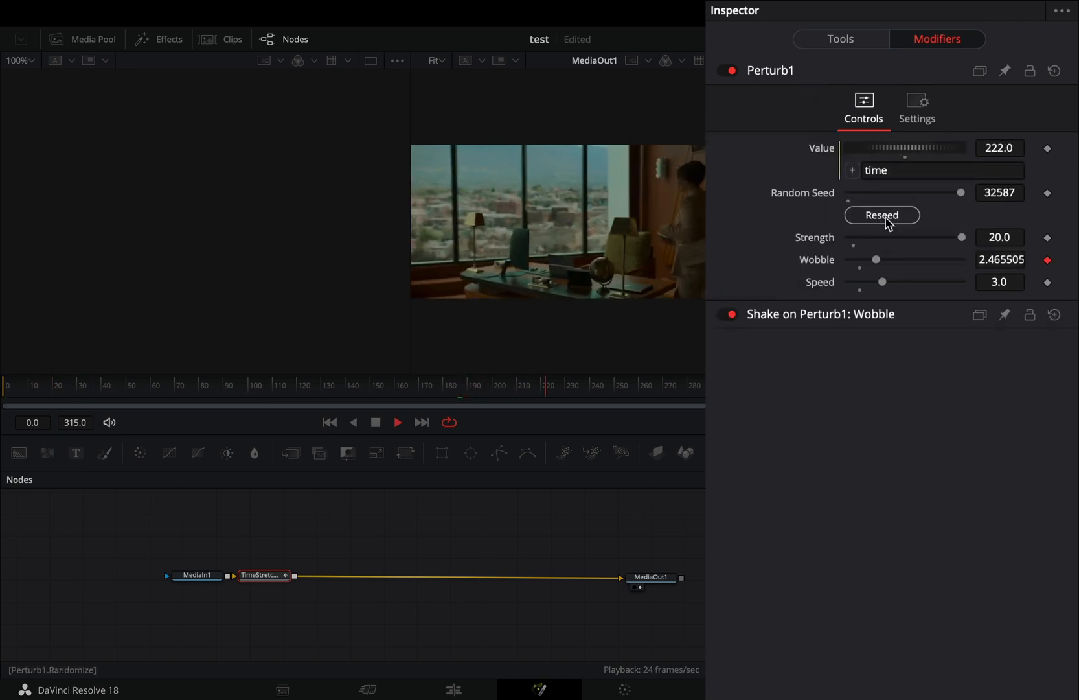